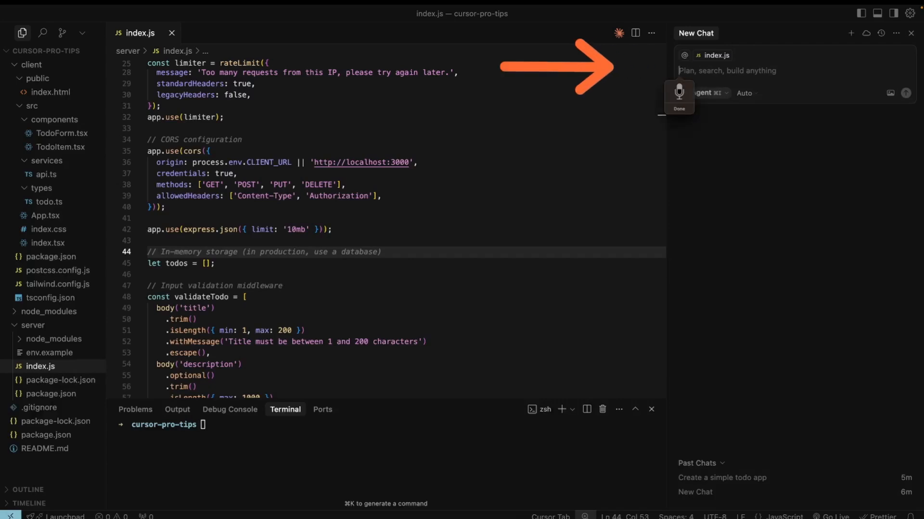
# Start a new chat request reading "Change the background colour to".
pyautogui.write('Change the background colour to')
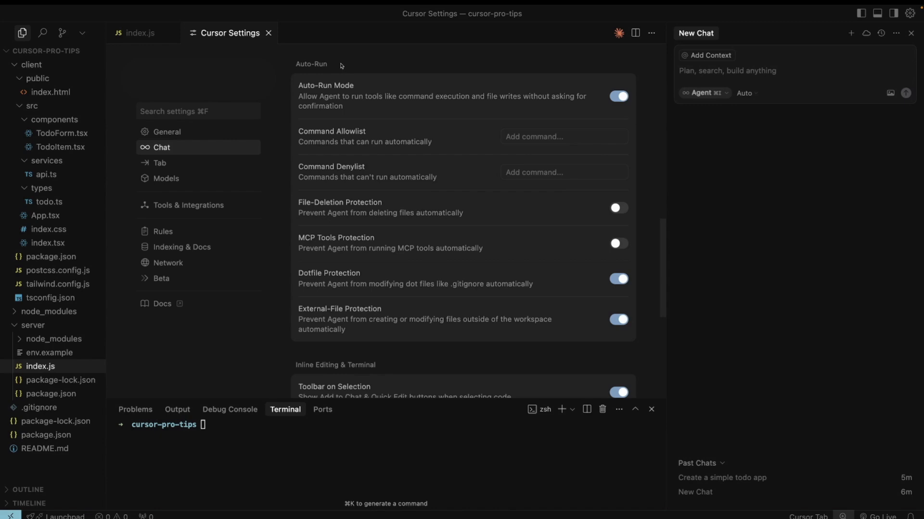
pyautogui.moveTo(369, 150)
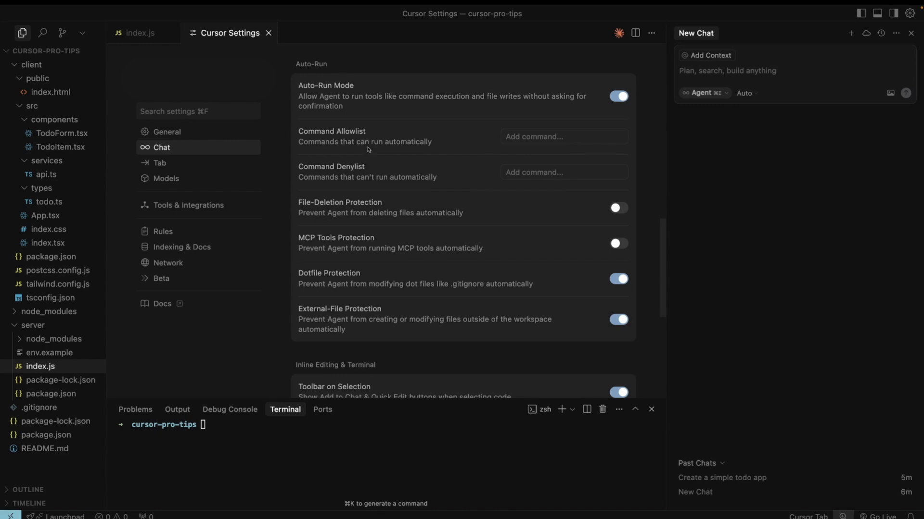
pyautogui.moveTo(338, 146)
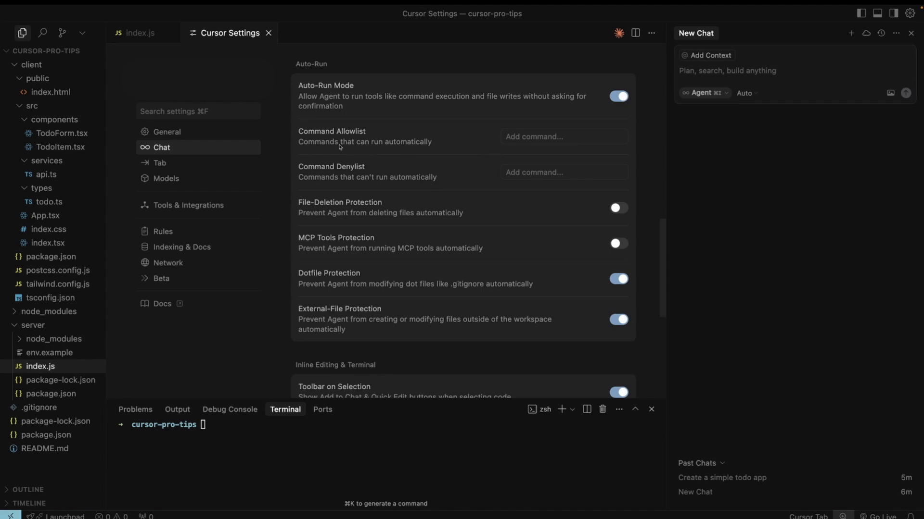
pyautogui.moveTo(443, 166)
pyautogui.write('git commit -m "Commit Often!"')
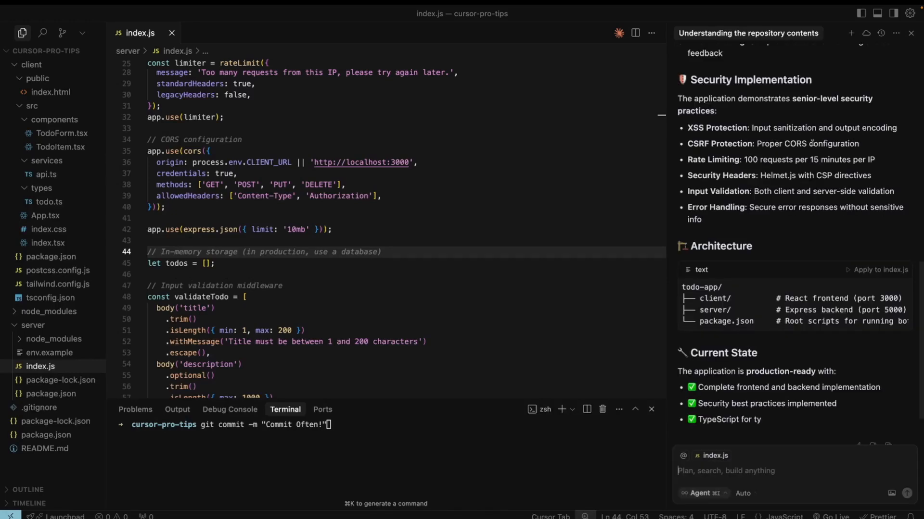
pyautogui.moveTo(792, 90)
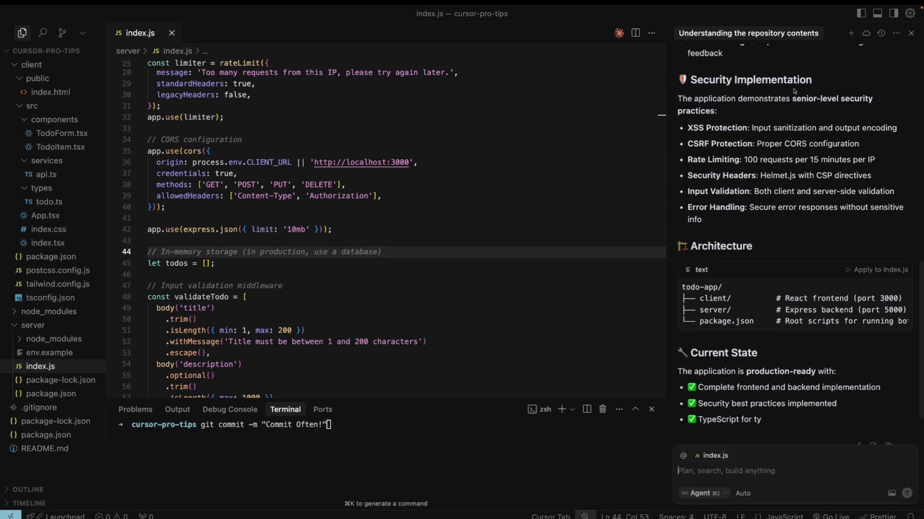
pyautogui.moveTo(847, 44)
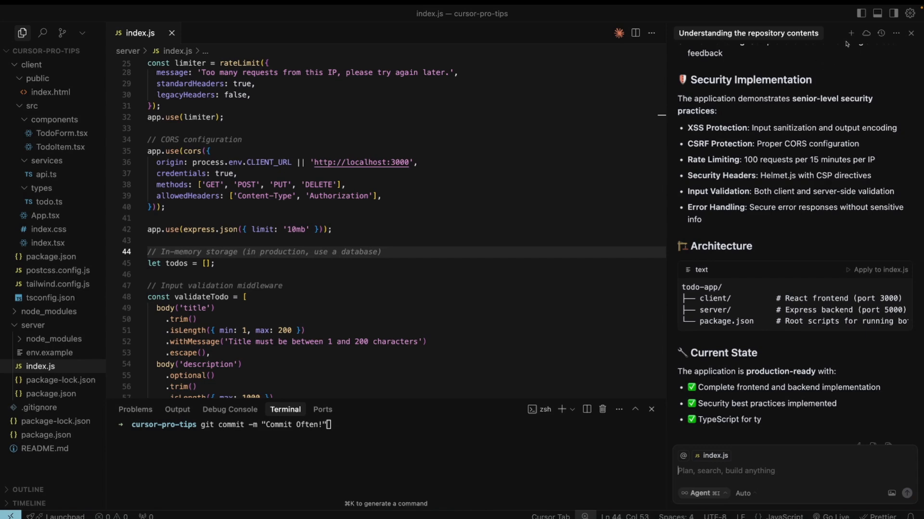
# Start a fresh chat and bring up the model menu from the Auto selector.
pyautogui.click(850, 33)
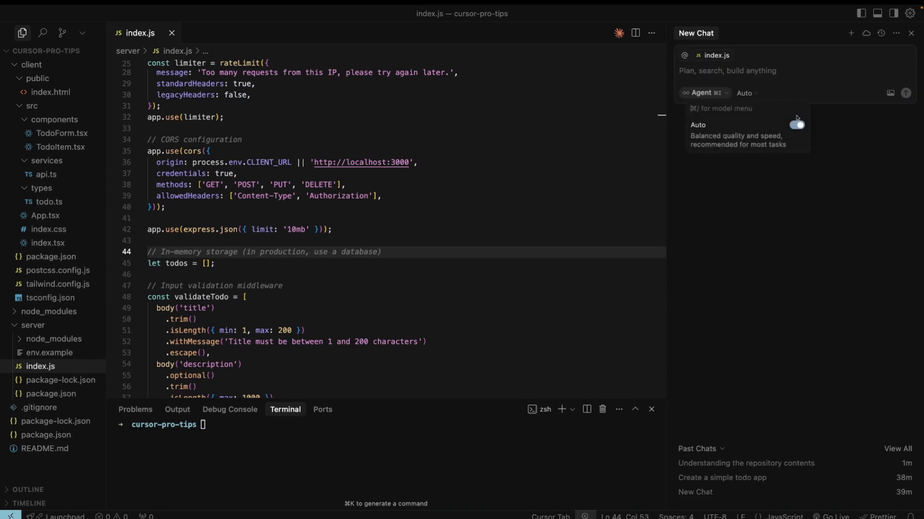
pyautogui.click(795, 125)
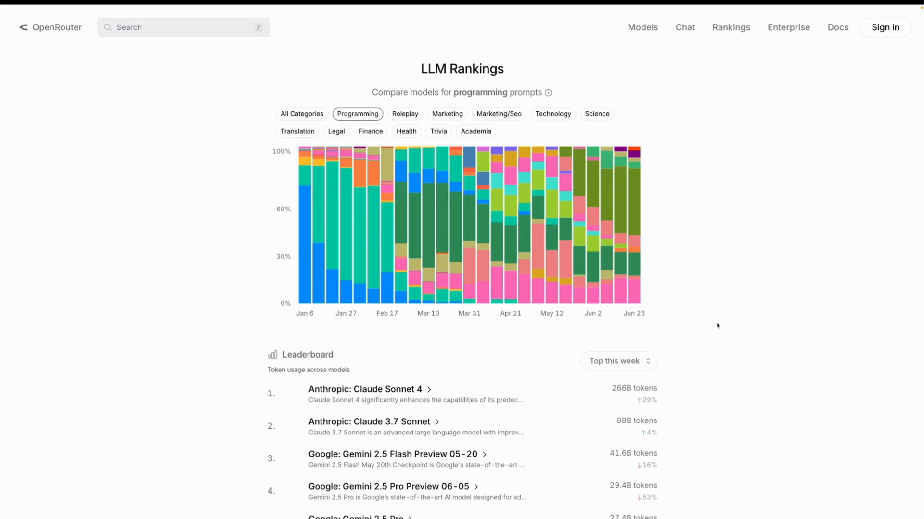
pyautogui.moveTo(718, 319)
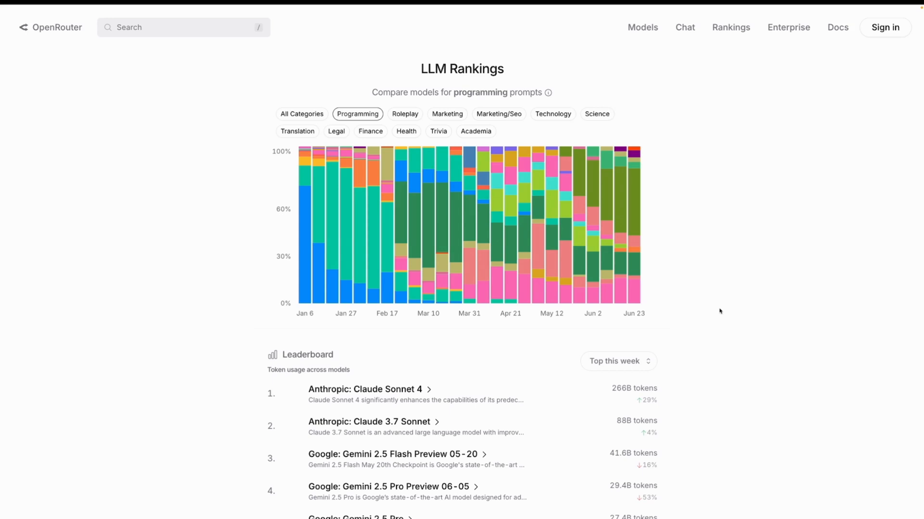
pyautogui.moveTo(719, 311)
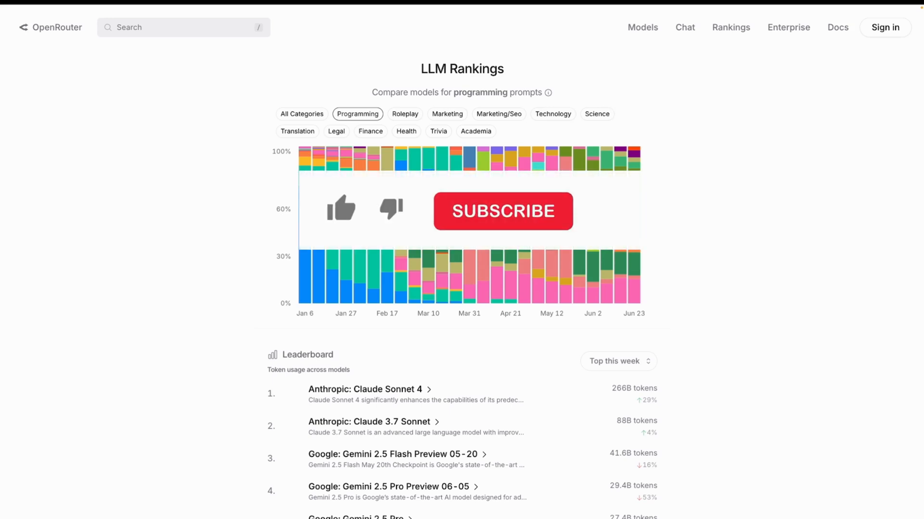
pyautogui.click(502, 211)
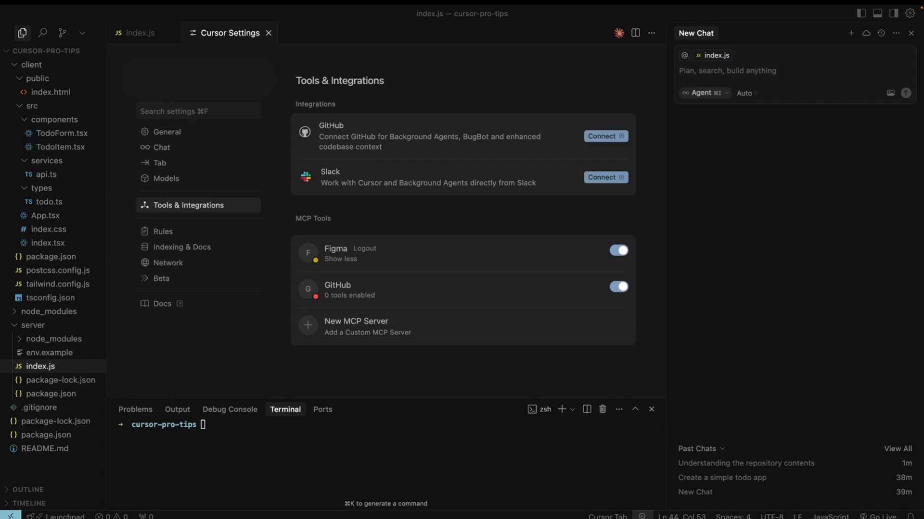
pyautogui.moveTo(414, 151)
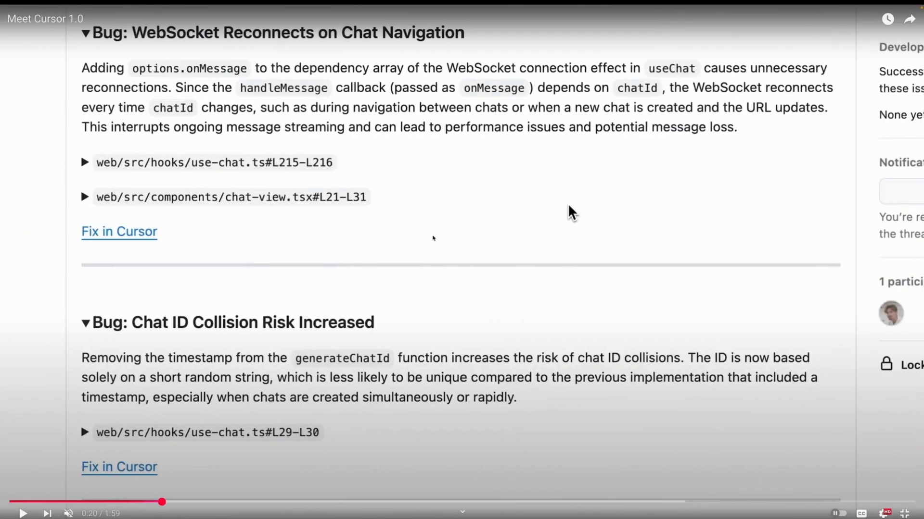
pyautogui.click(85, 197)
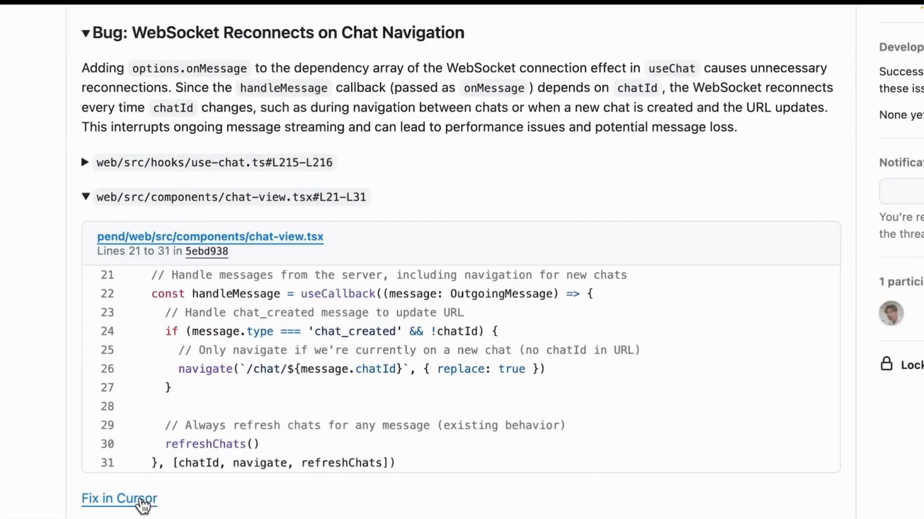
pyautogui.click(118, 500)
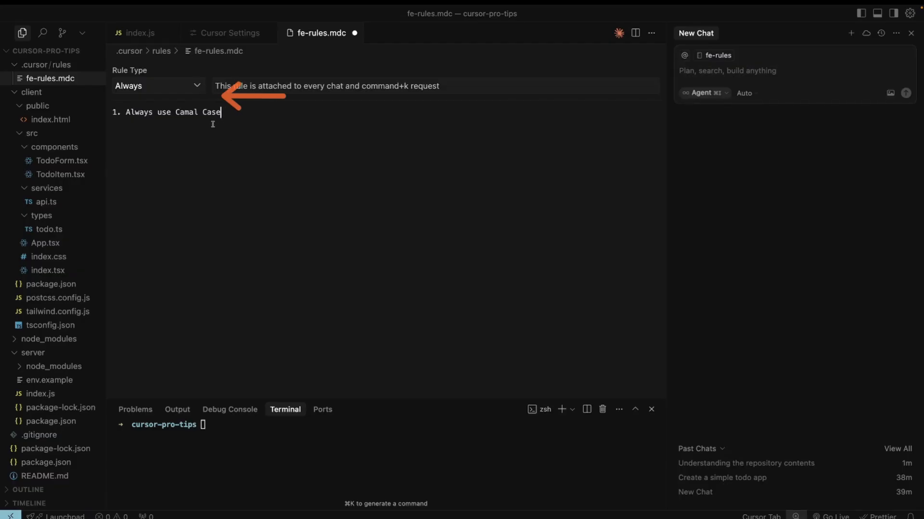
# Set the fe-rules rule type to Auto Attached.
pyautogui.click(157, 85)
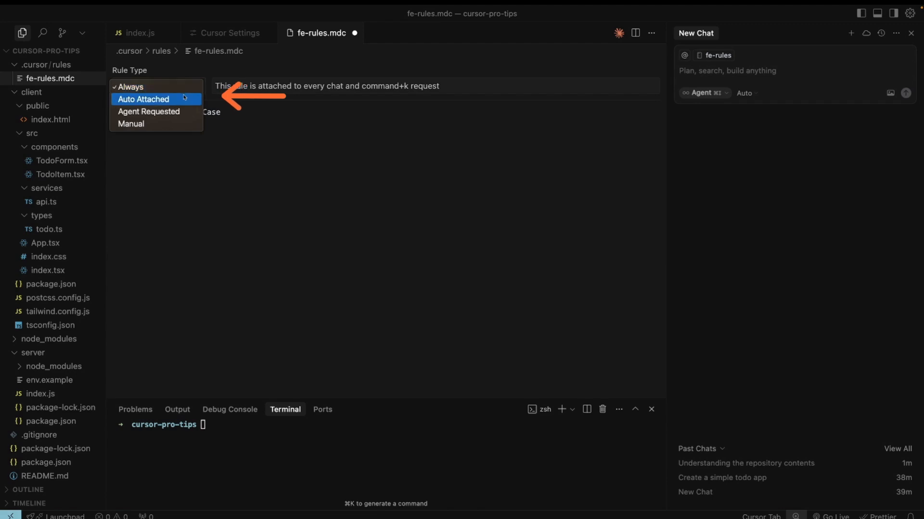
pyautogui.click(144, 99)
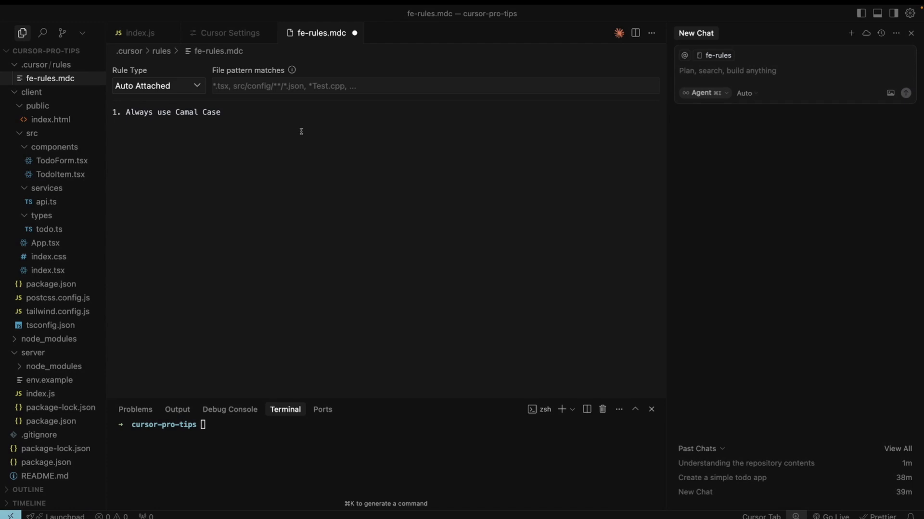
# Prepare the commit with git commit -m "Commit your cursor Rules" in the terminal.
pyautogui.write('git commit -m "Commit your cursor Rules"')
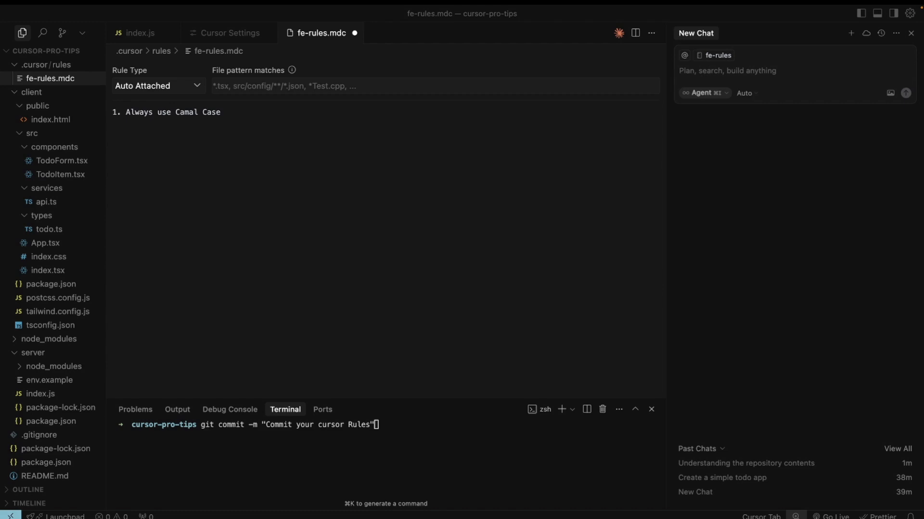
pyautogui.click(40, 393)
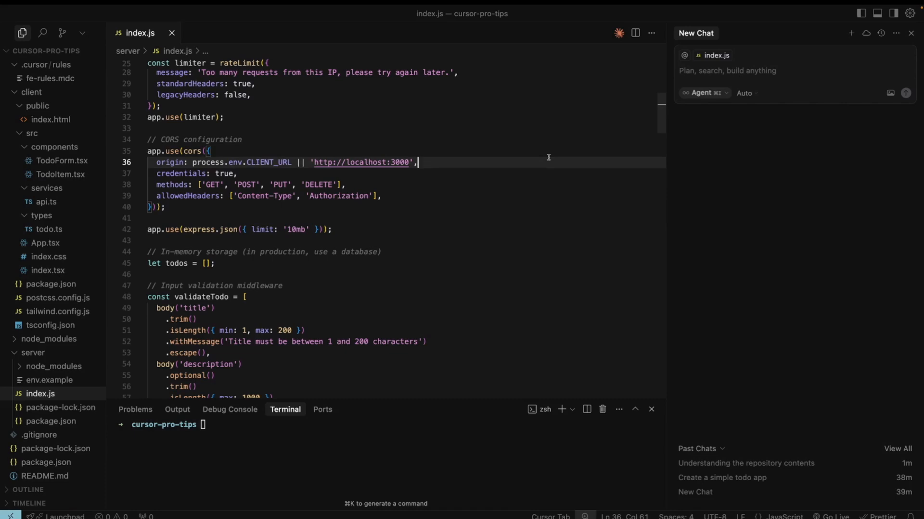
pyautogui.click(696, 93)
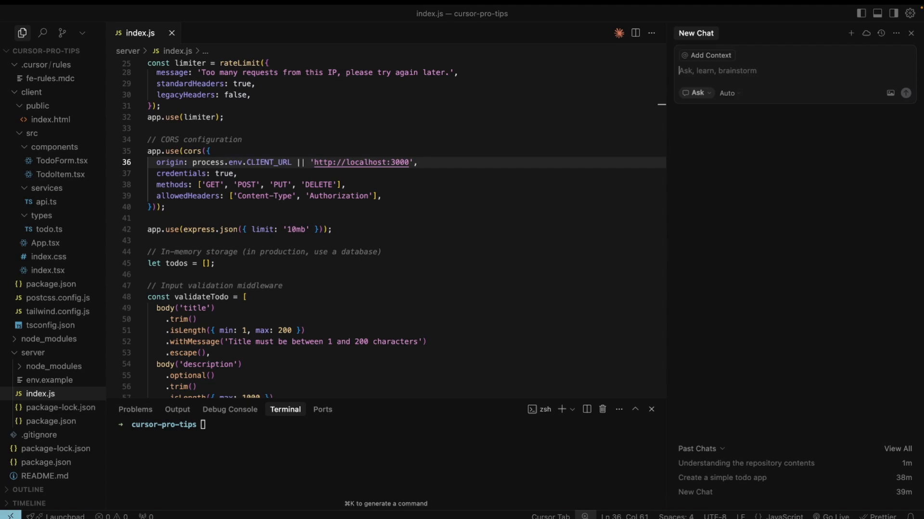
pyautogui.write('@doc')
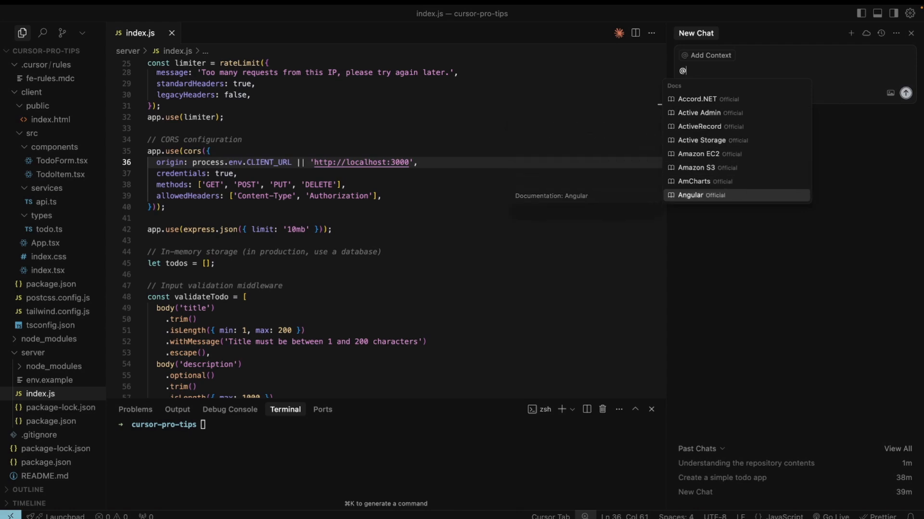
pyautogui.scroll(-3)
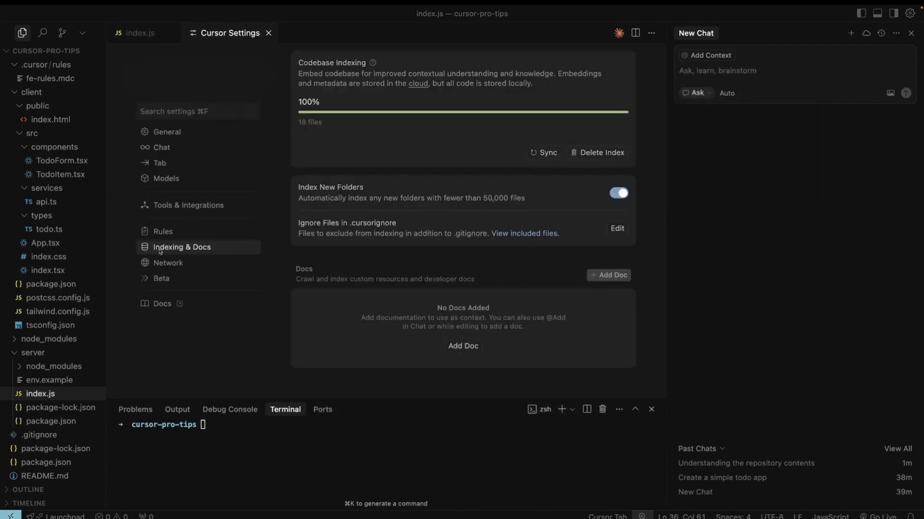
pyautogui.moveTo(388, 292)
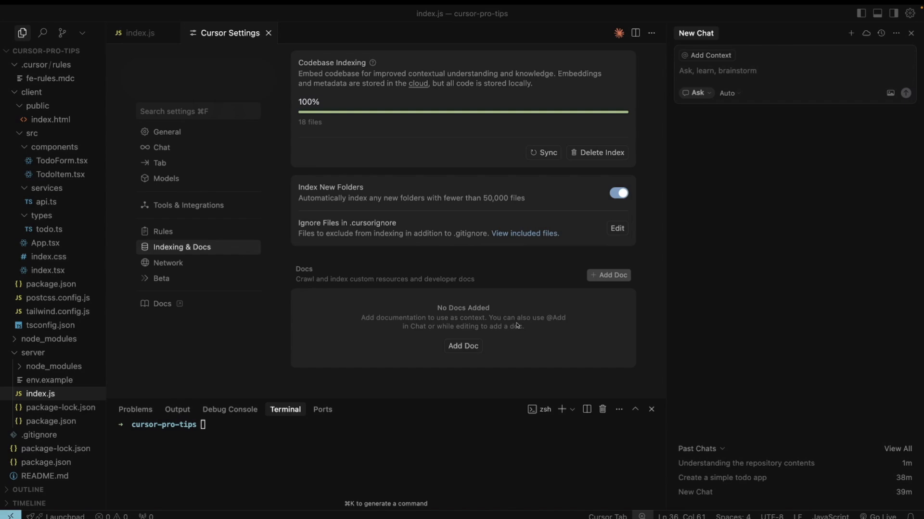
# Select the EADDRINUSE error lines in the terminal and add them to the chat.
pyautogui.click(269, 33)
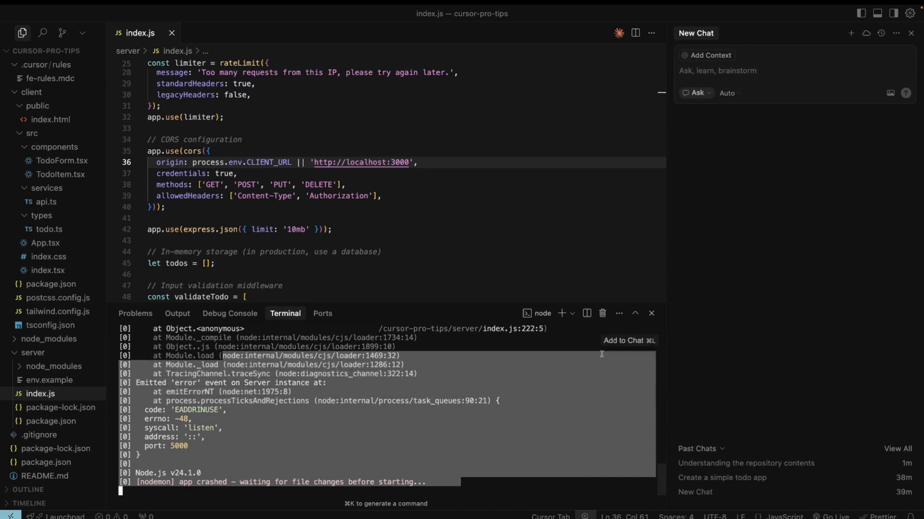
pyautogui.click(626, 340)
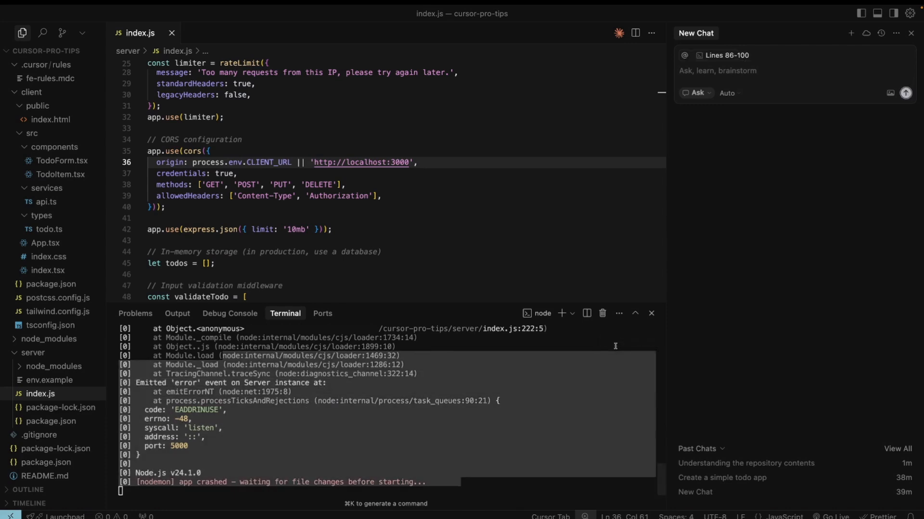